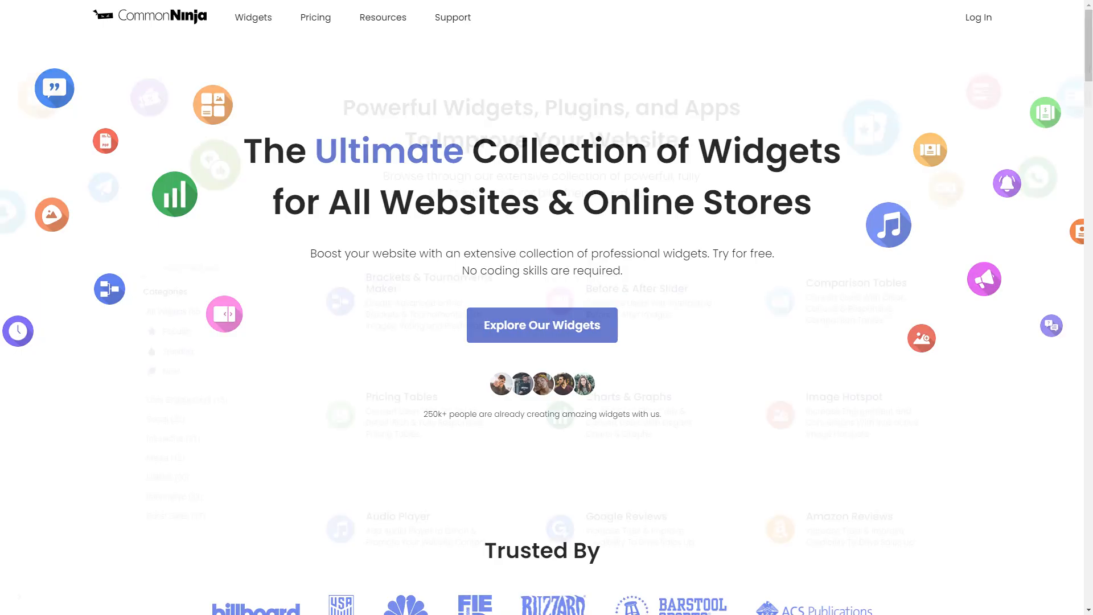
Step: Locate Image Hover Effects in the widget list and start creating a new one
{"action": "scroll", "scroll_direction": "down", "scroll_amount": 3}
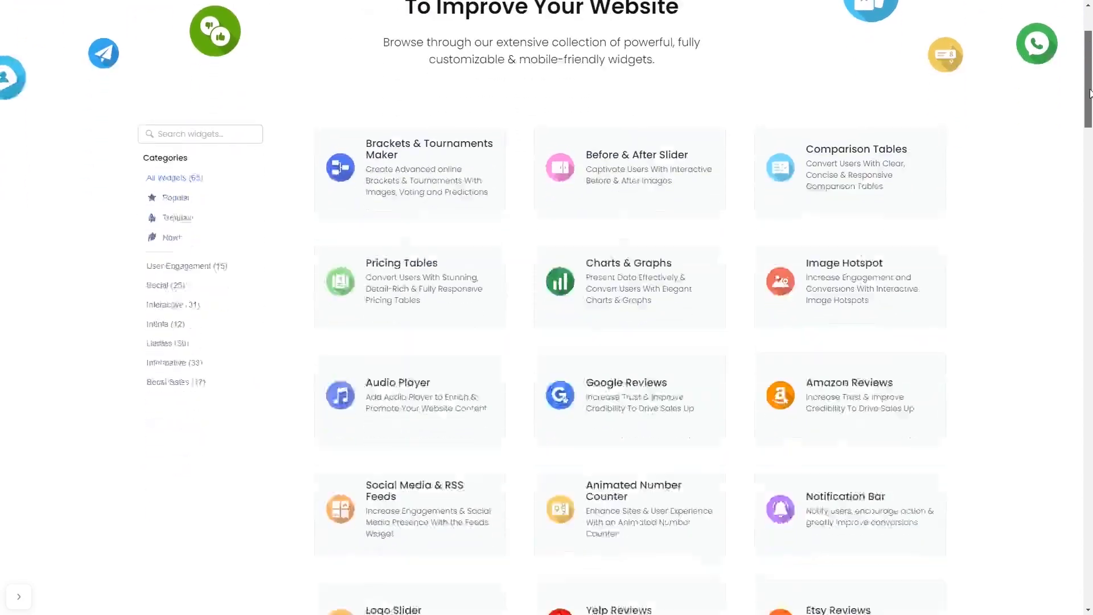
{"action": "scroll", "scroll_direction": "down", "scroll_amount": 3}
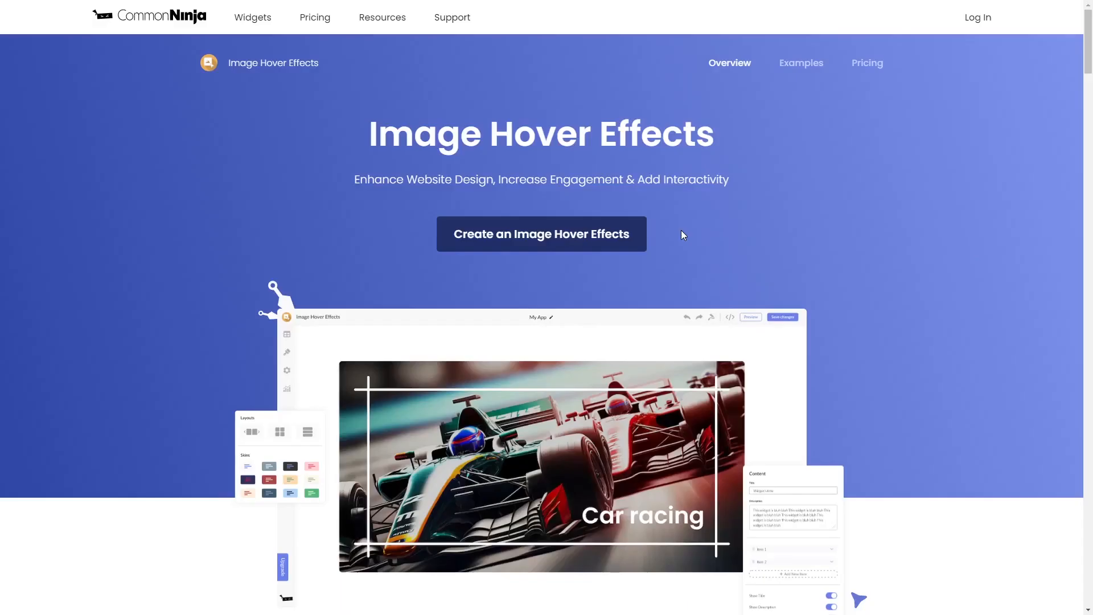
{"action": "left_click", "coordinate": [541, 235]}
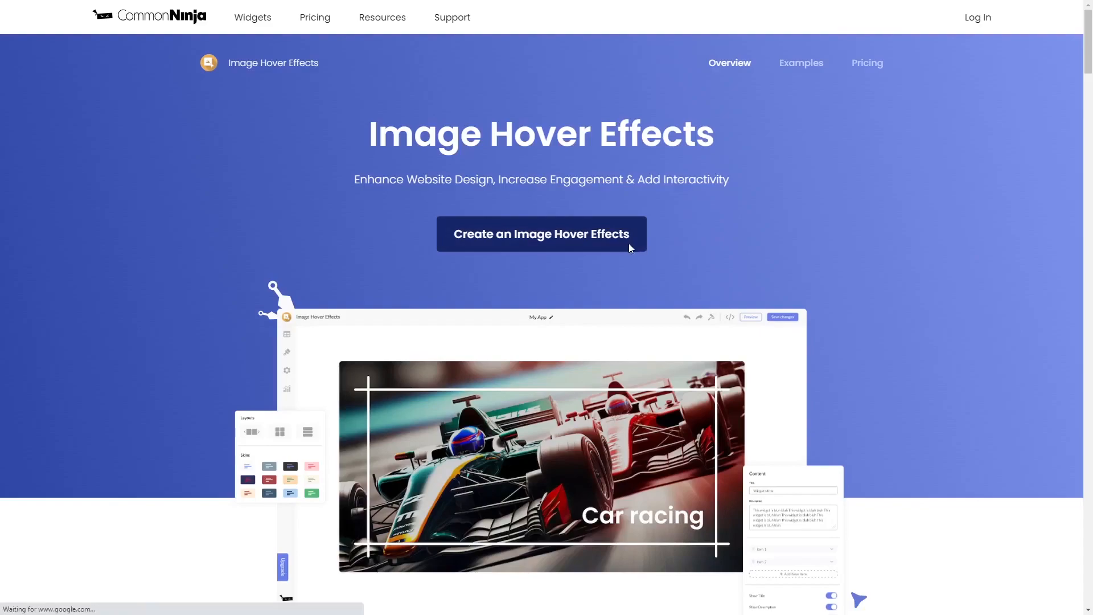
{"action": "left_click", "coordinate": [541, 234]}
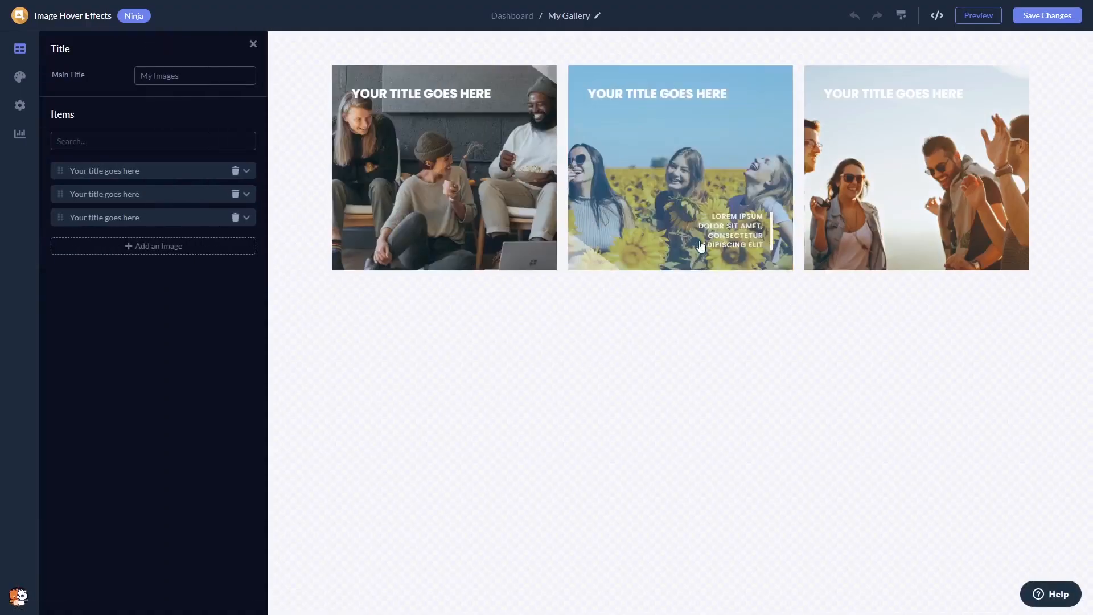
{"action": "mouse_move", "coordinate": [182, 194]}
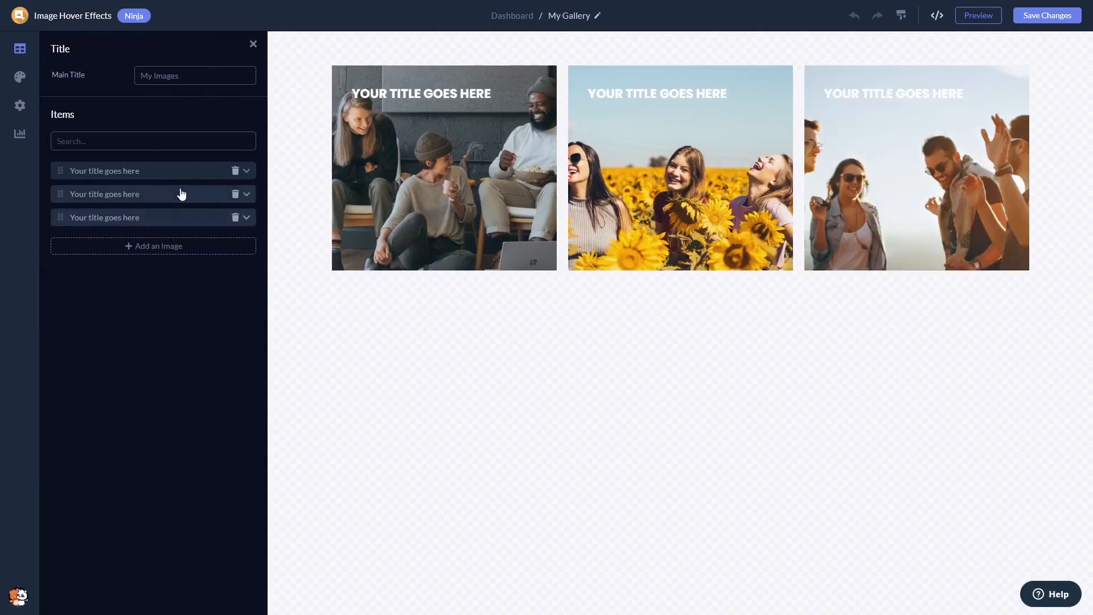
Step: Add a fourth gallery item using the Unsplash photo of a pink-lit desktop computer
{"action": "left_click", "coordinate": [153, 246]}
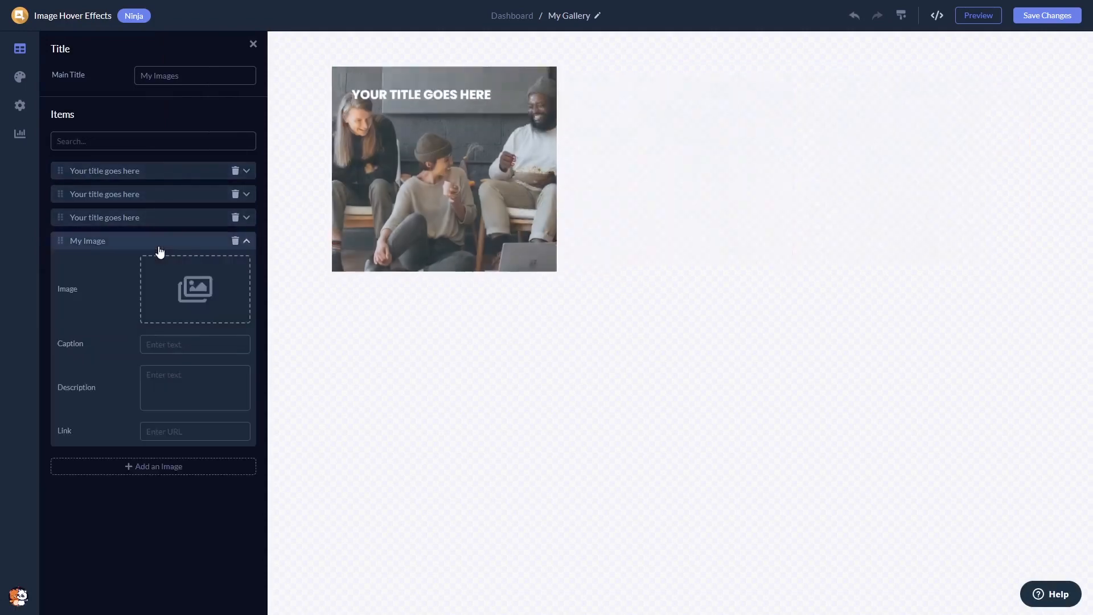
{"action": "left_click", "coordinate": [194, 290]}
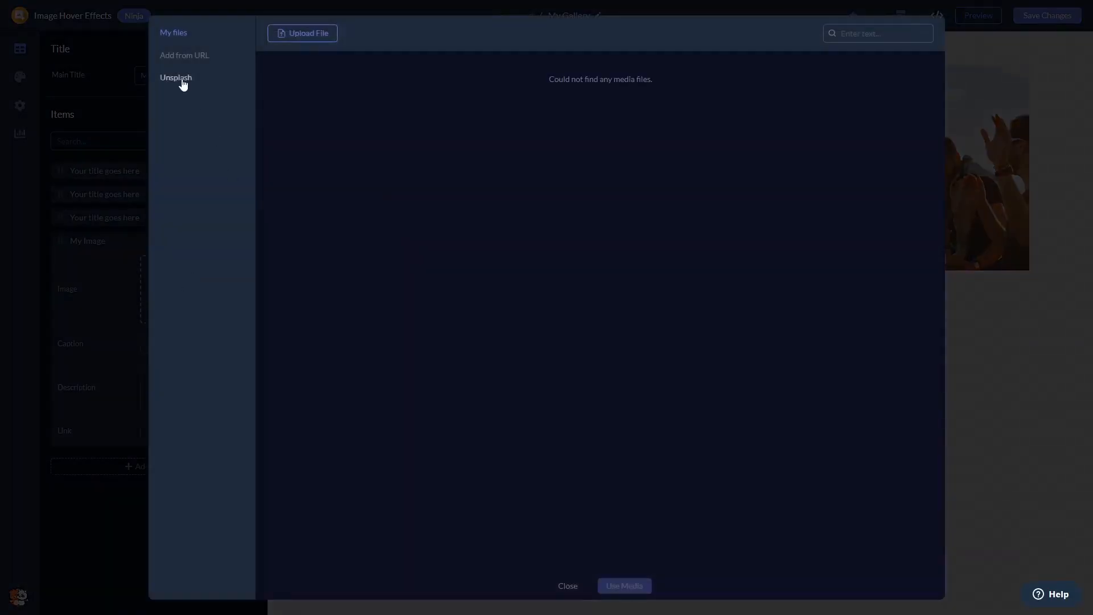
{"action": "left_click", "coordinate": [176, 77]}
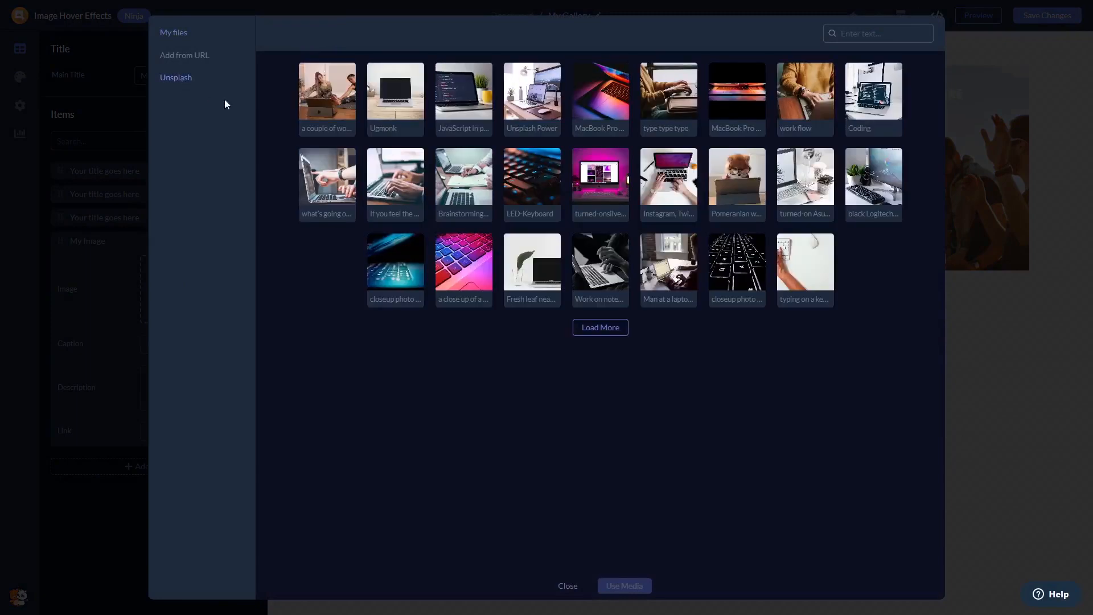
{"action": "left_click", "coordinate": [600, 176]}
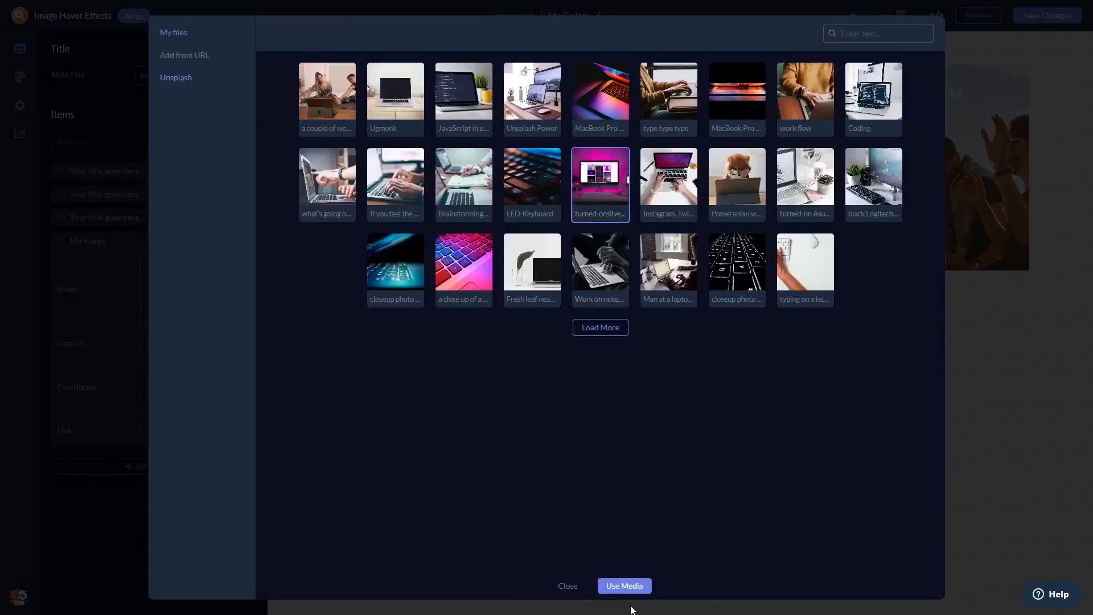
{"action": "left_click", "coordinate": [625, 586]}
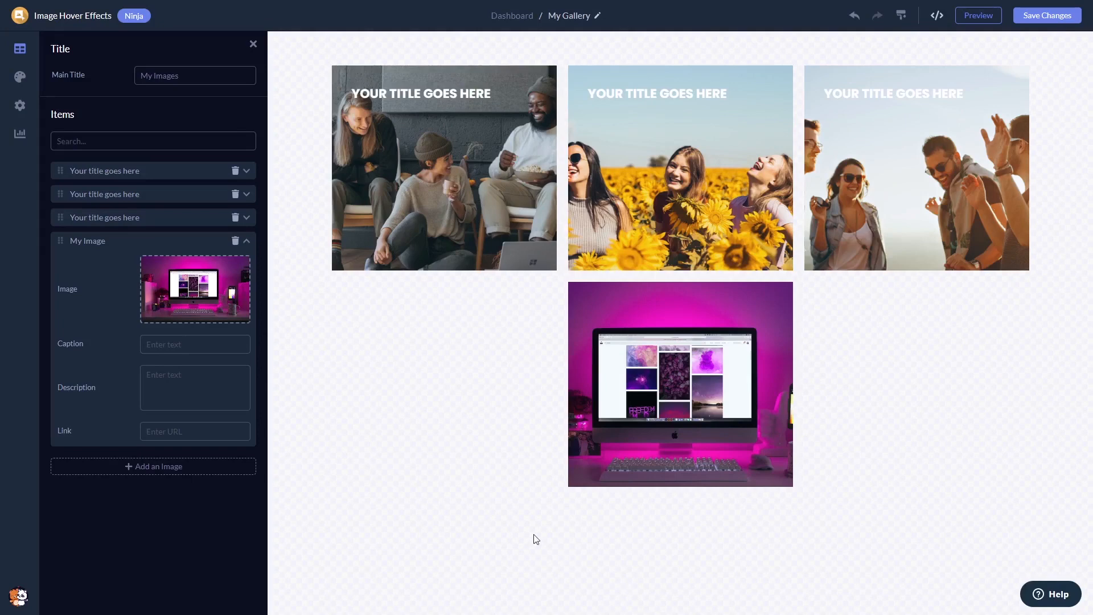
{"action": "mouse_move", "coordinate": [25, 66]}
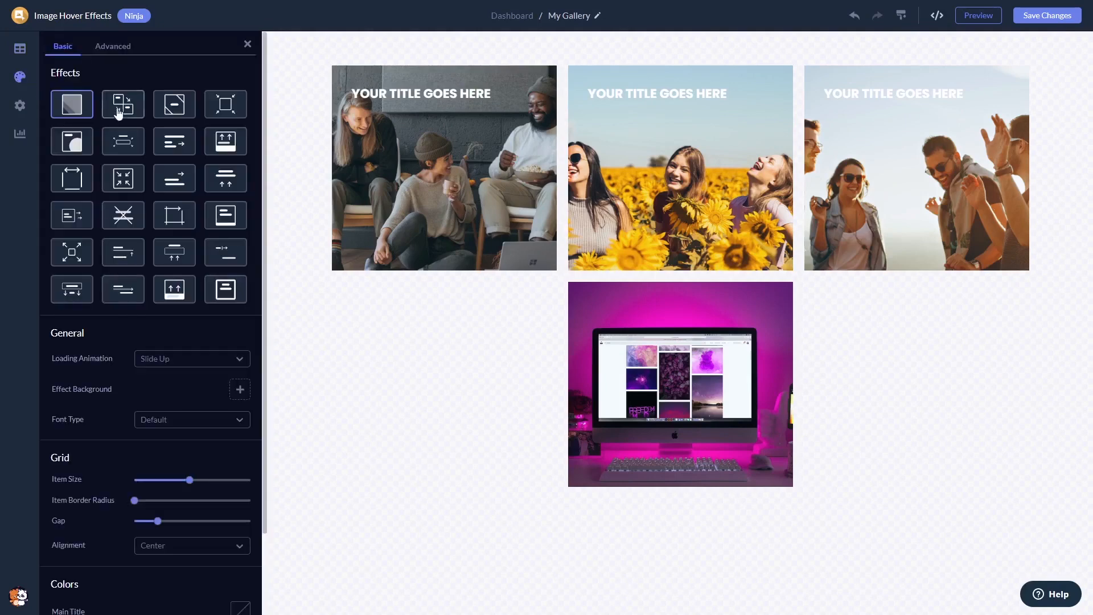
Step: Try a few hover effects, apply the centred-title effect and reduce the Item Size slider
{"action": "left_click", "coordinate": [123, 104]}
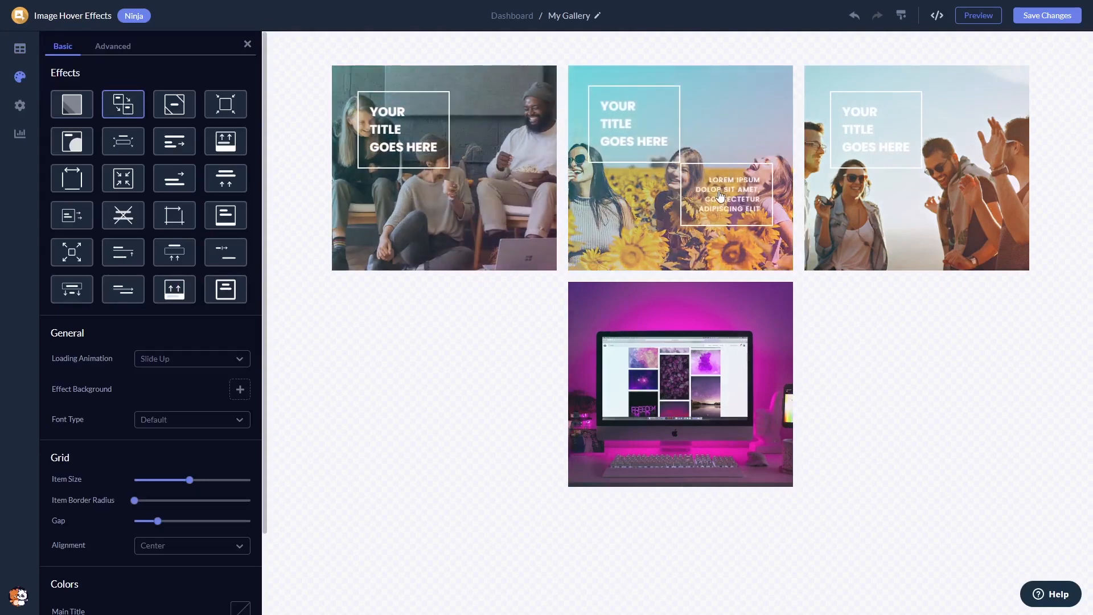
{"action": "left_click", "coordinate": [225, 142]}
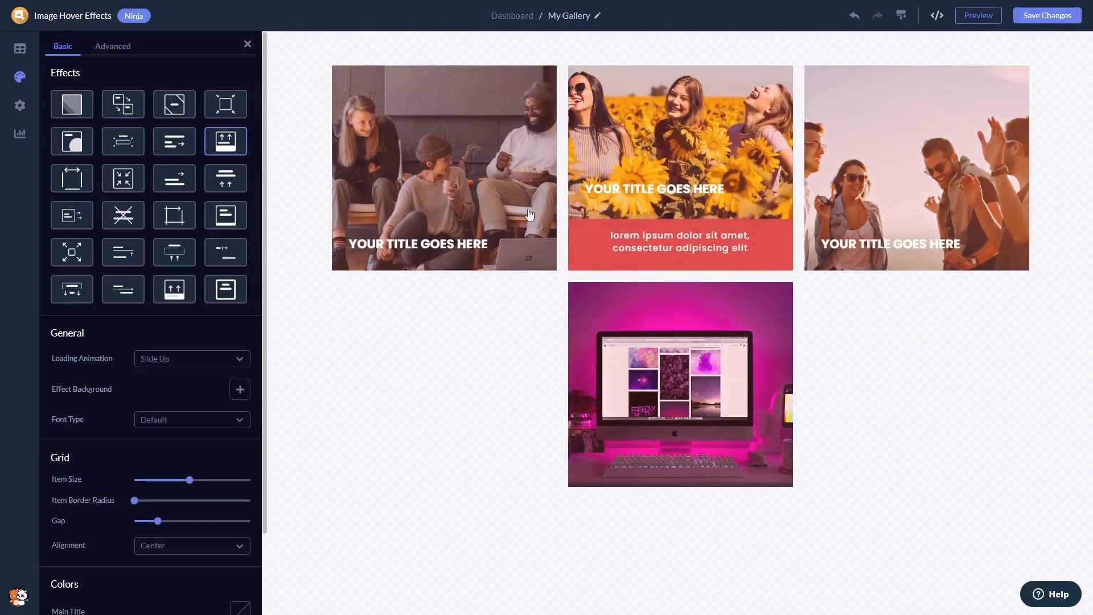
{"action": "left_click", "coordinate": [123, 177]}
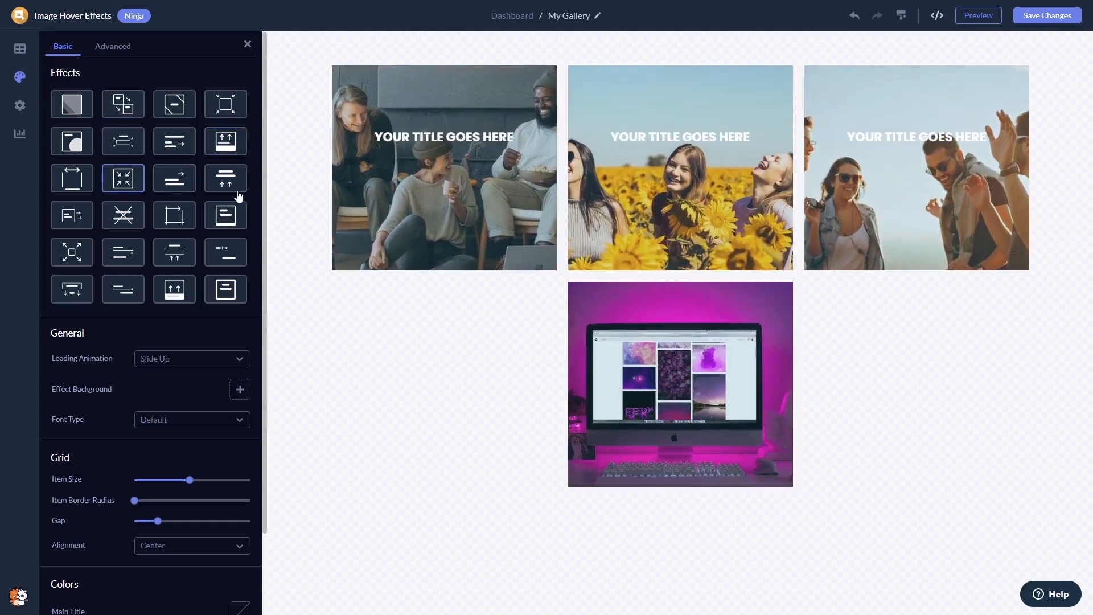
{"action": "mouse_move", "coordinate": [200, 346]}
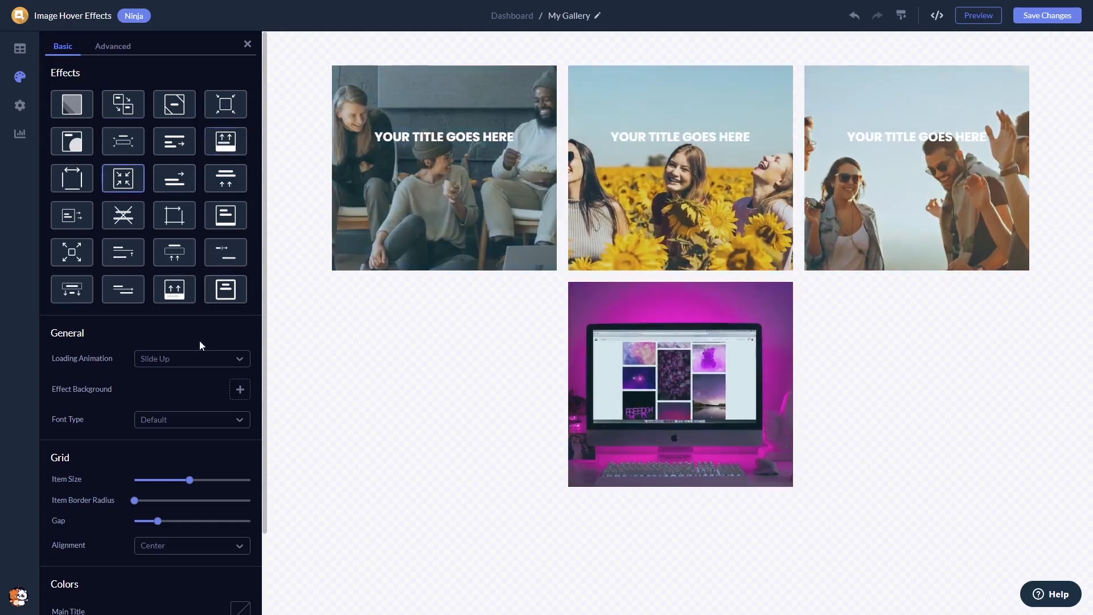
{"action": "left_click_drag", "start_coordinate": [187, 480], "coordinate": [173, 480]}
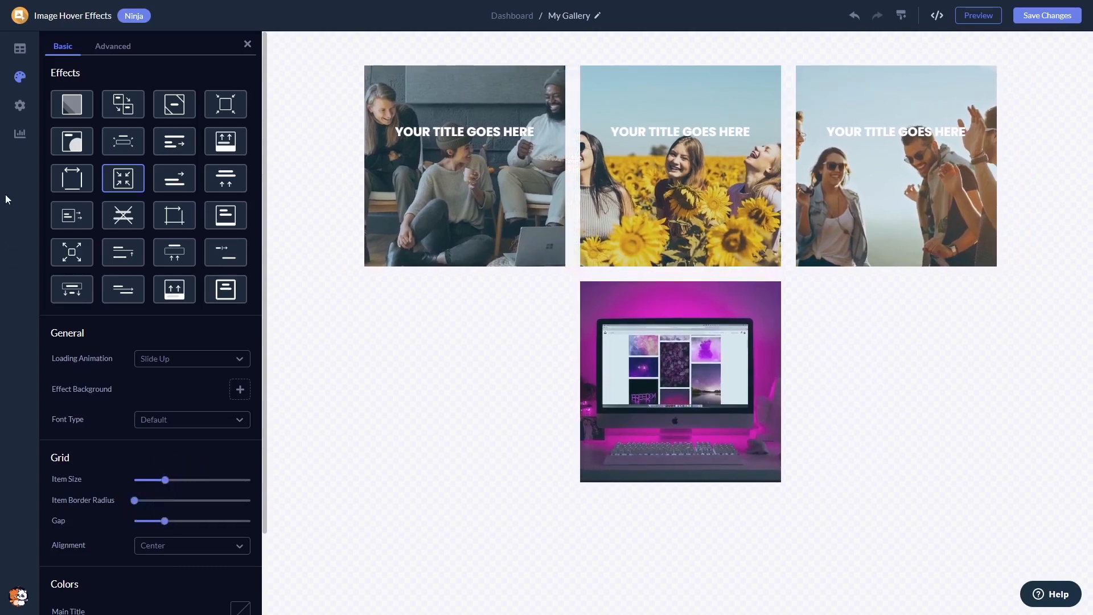
{"action": "left_click", "coordinate": [20, 104]}
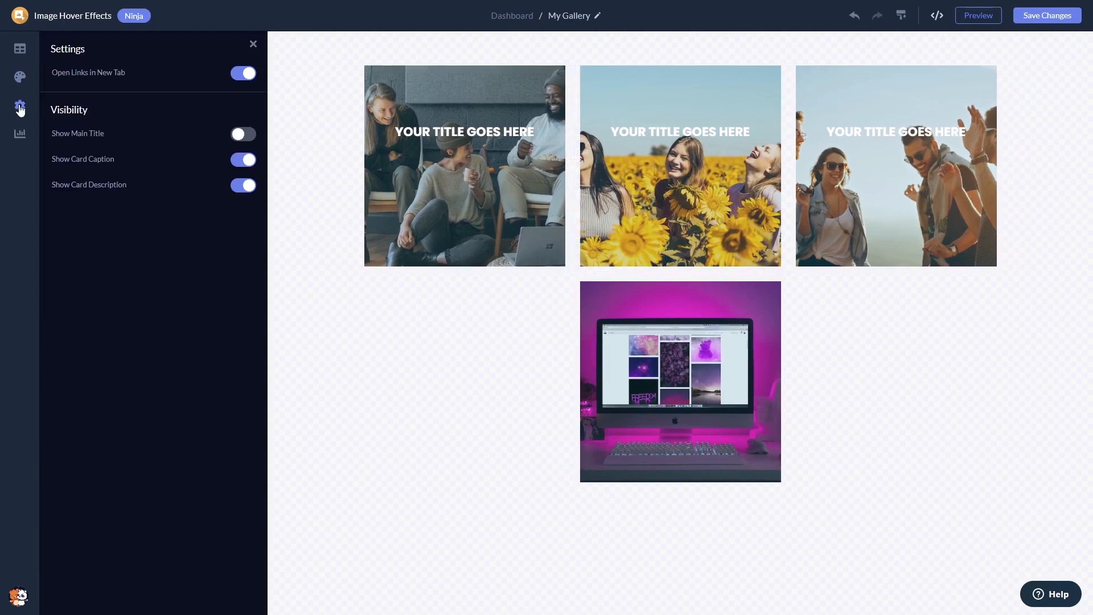
{"action": "mouse_move", "coordinate": [867, 220]}
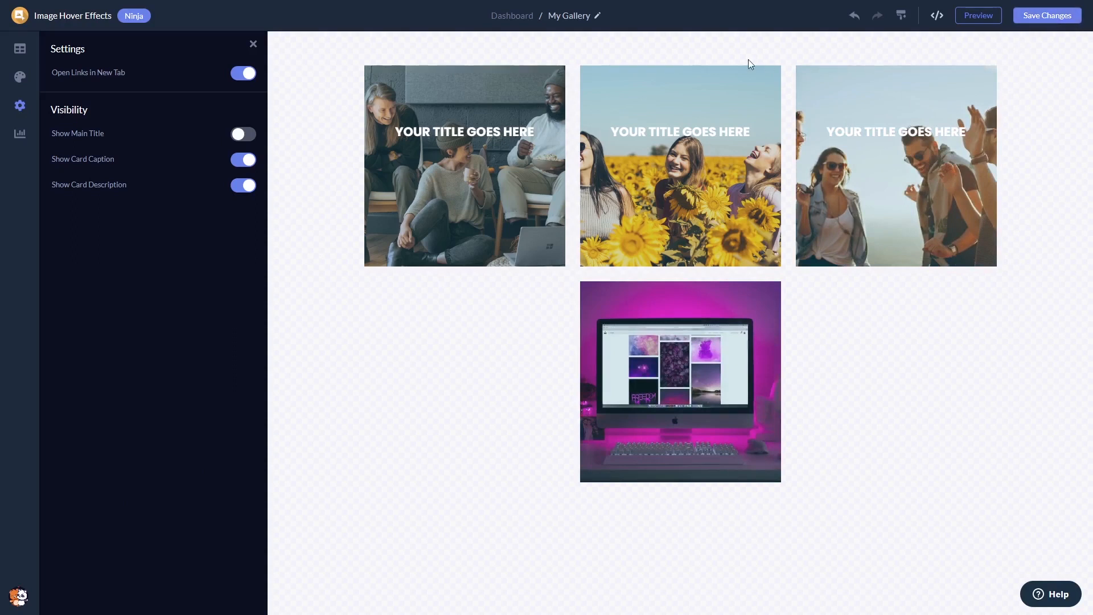
{"action": "mouse_move", "coordinate": [503, 17]}
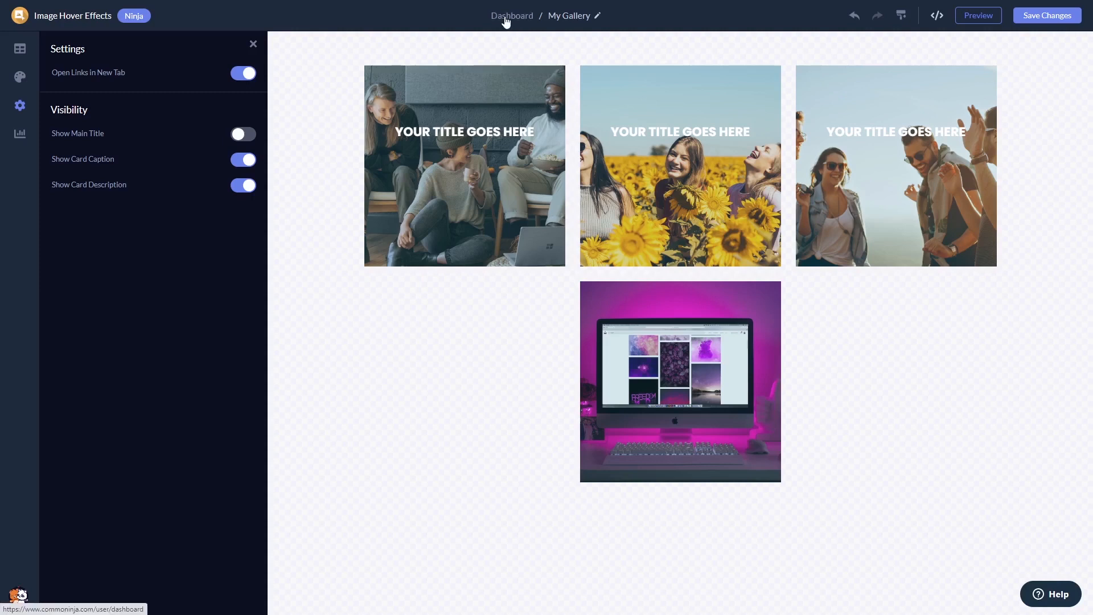
Step: Return to the project's widgets dashboard via the Dashboard breadcrumb
{"action": "left_click", "coordinate": [511, 16]}
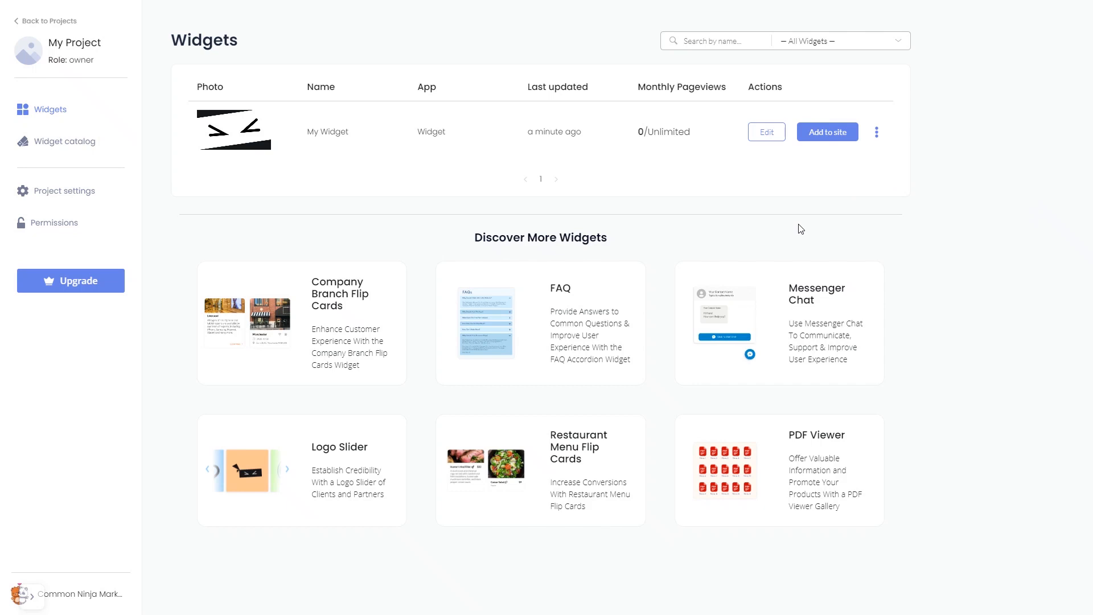
{"action": "mouse_move", "coordinate": [832, 138]}
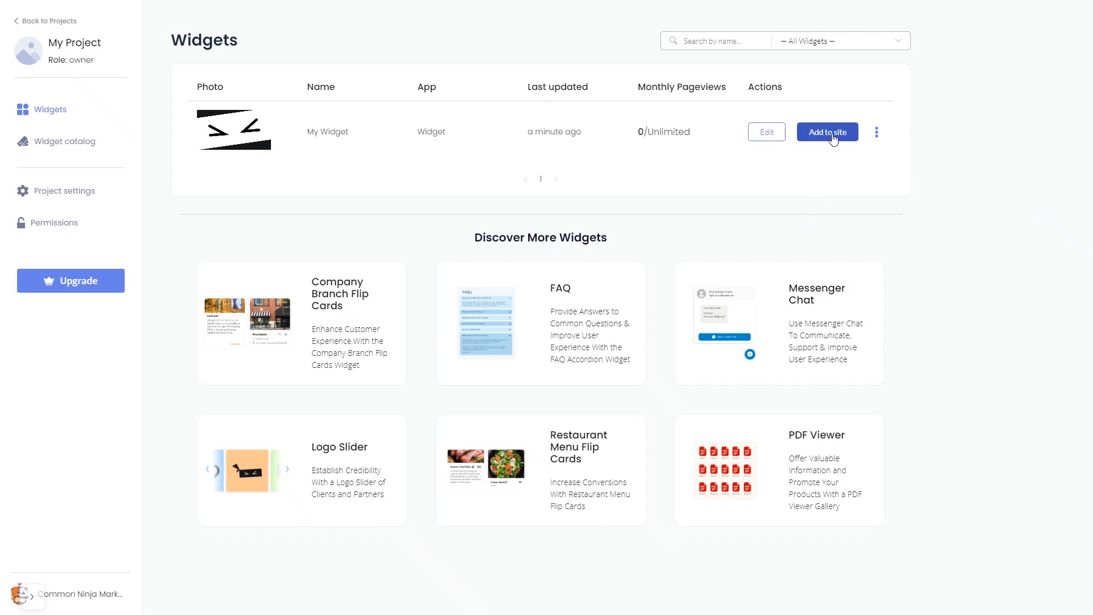
Step: Bring up the widget's Add to site installation code and copy it
{"action": "left_click", "coordinate": [828, 132]}
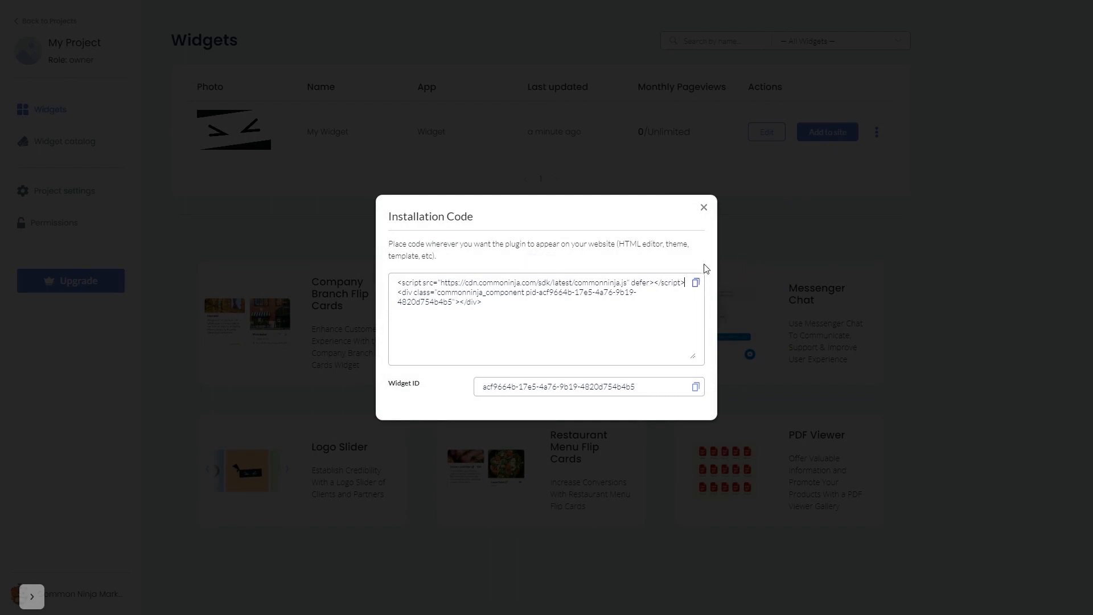
{"action": "left_click", "coordinate": [704, 207]}
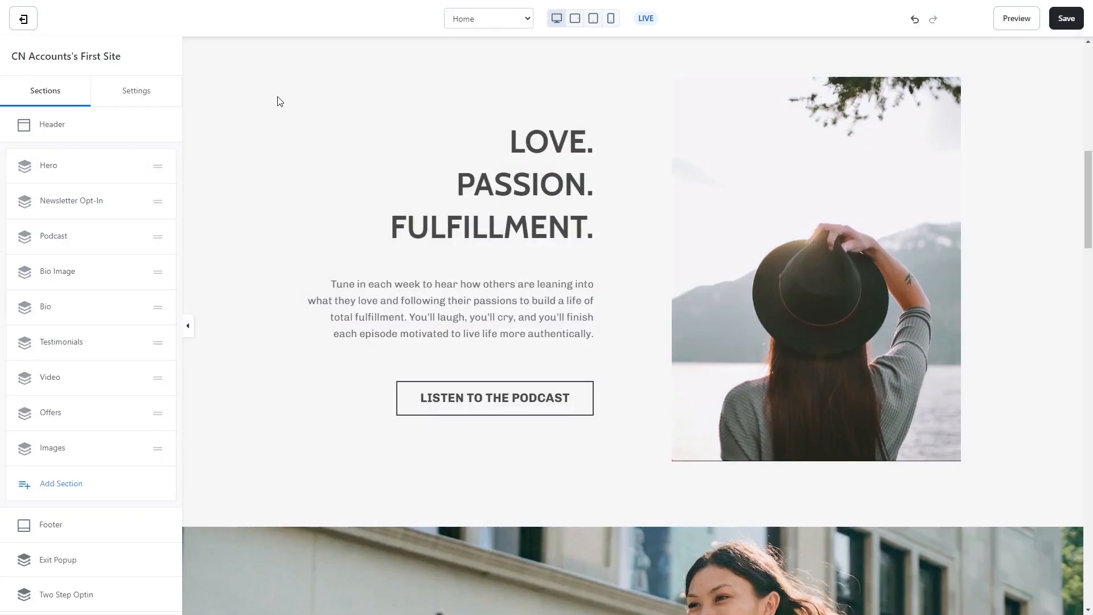
Step: Insert a Custom Code block with the Common Ninja embed code into the Podcast section
{"action": "left_click", "coordinate": [62, 483]}
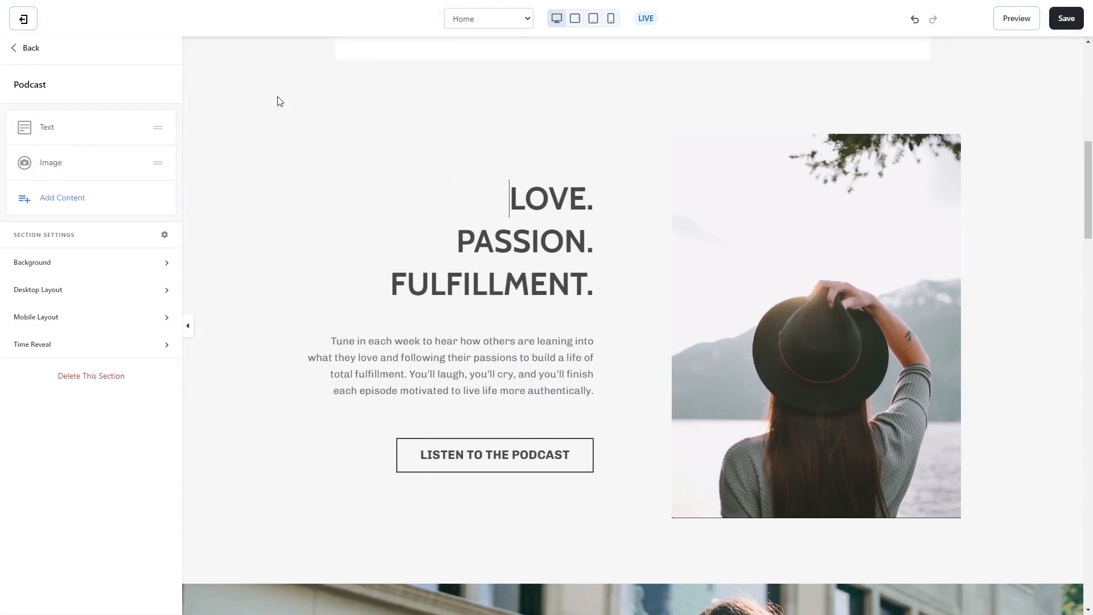
{"action": "mouse_move", "coordinate": [62, 199]}
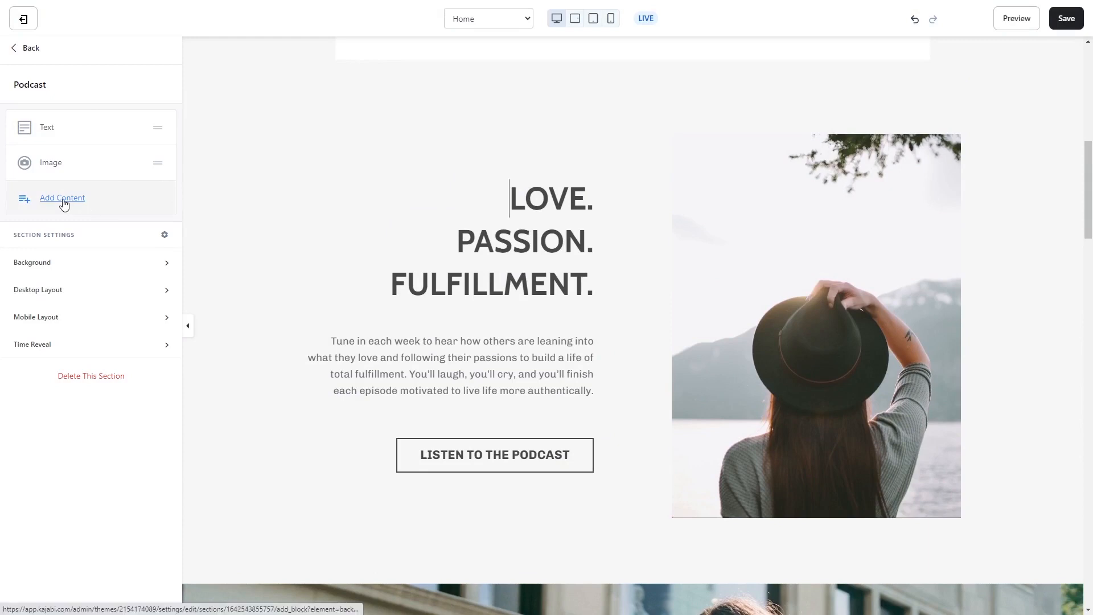
{"action": "left_click", "coordinate": [62, 198]}
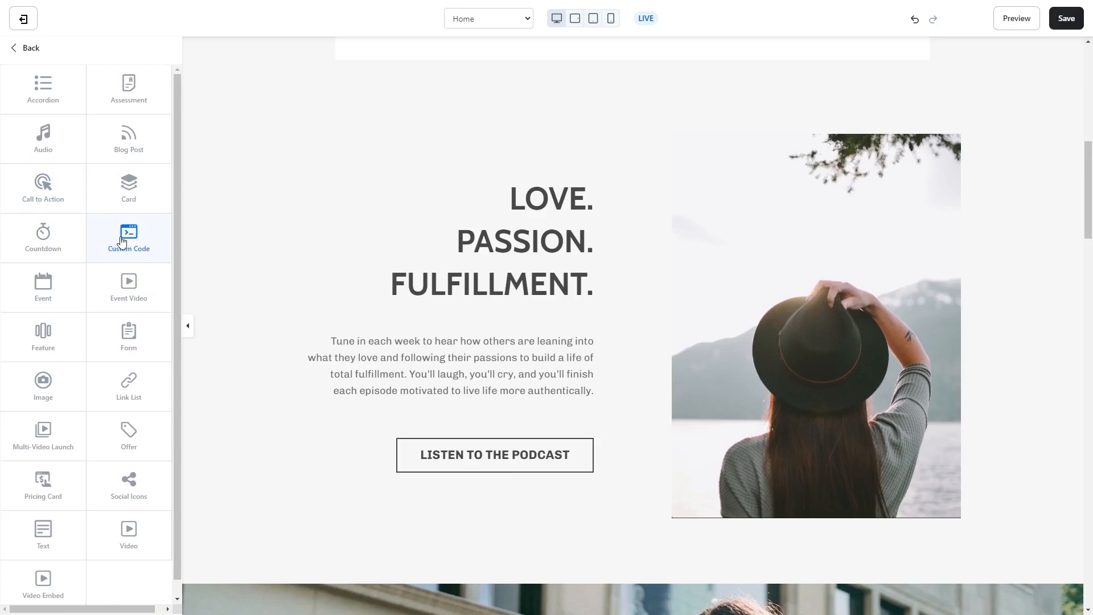
{"action": "left_click", "coordinate": [129, 237]}
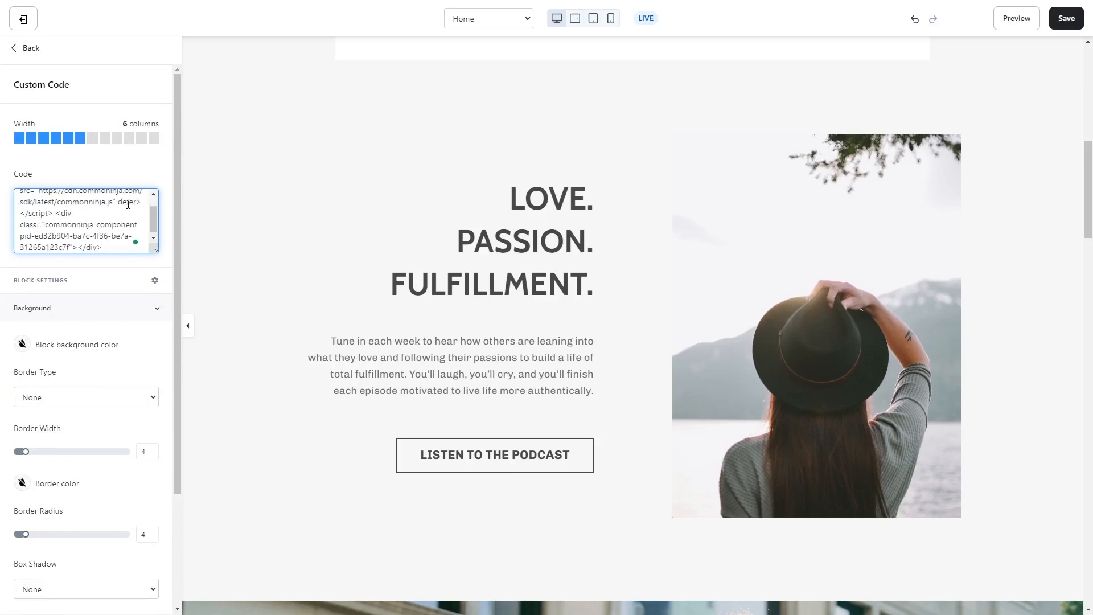
{"action": "left_click", "coordinate": [100, 247]}
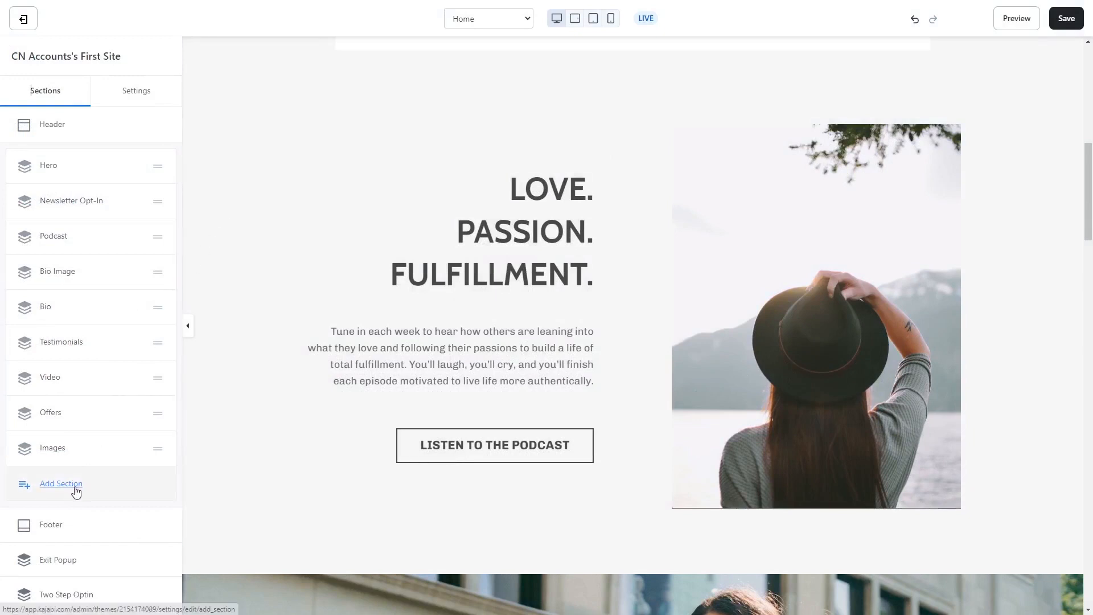
Step: Add a Custom Code section from the Custom category to the home page above the footer
{"action": "left_click", "coordinate": [62, 483]}
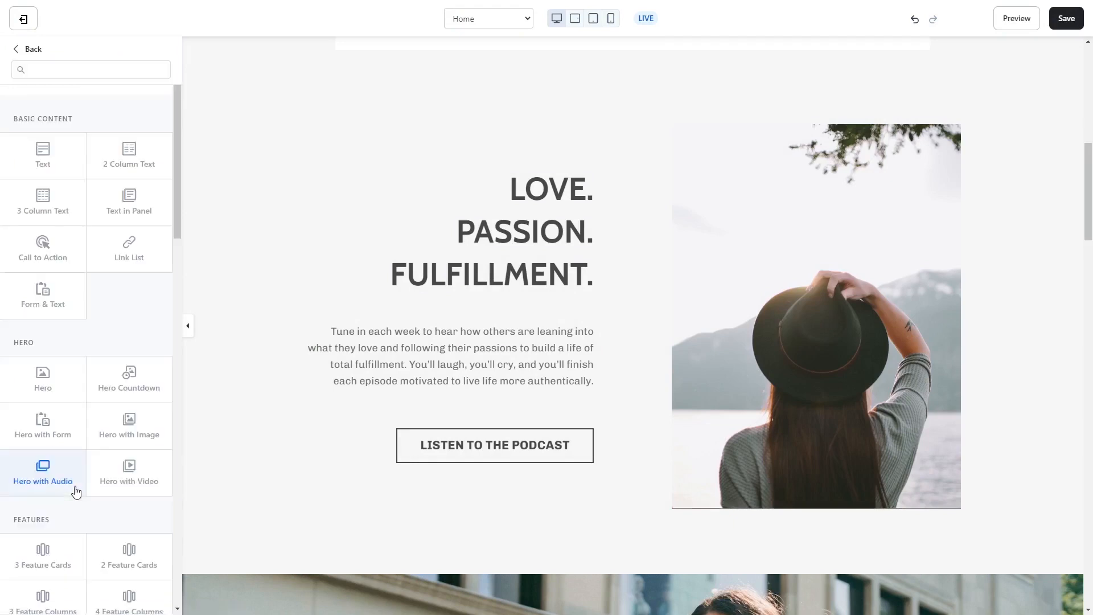
{"action": "scroll", "scroll_direction": "down", "scroll_amount": 3}
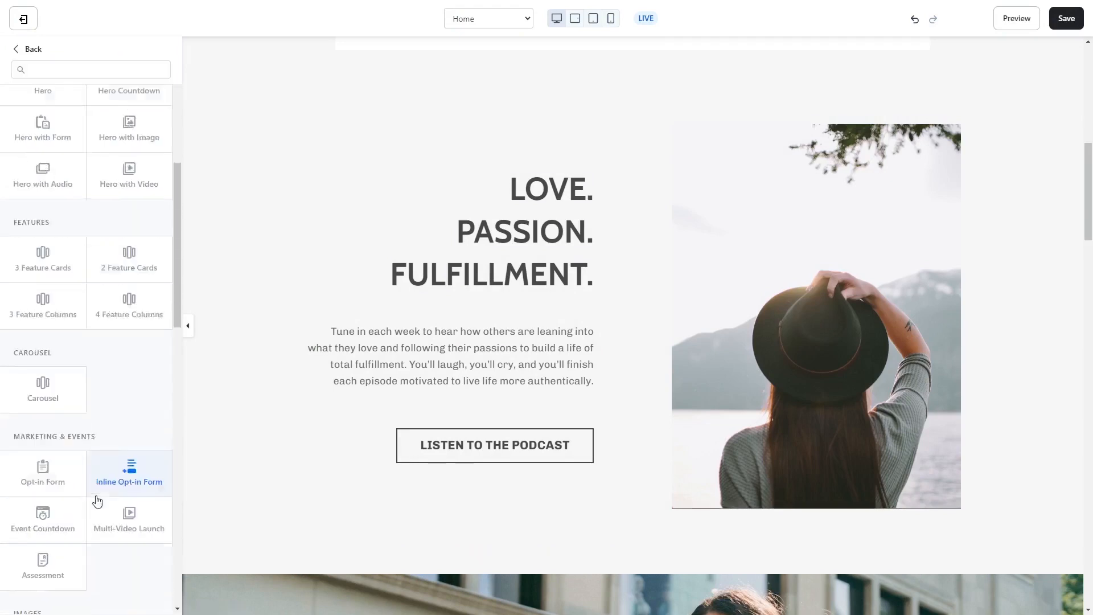
{"action": "scroll", "scroll_direction": "down", "scroll_amount": 3}
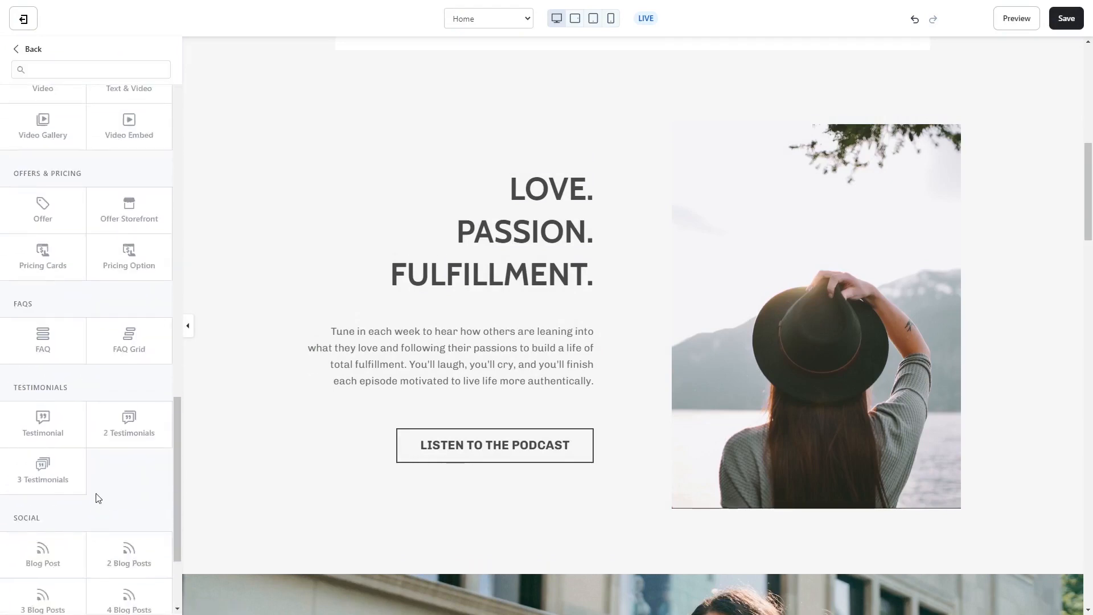
{"action": "scroll", "scroll_direction": "down", "scroll_amount": 3}
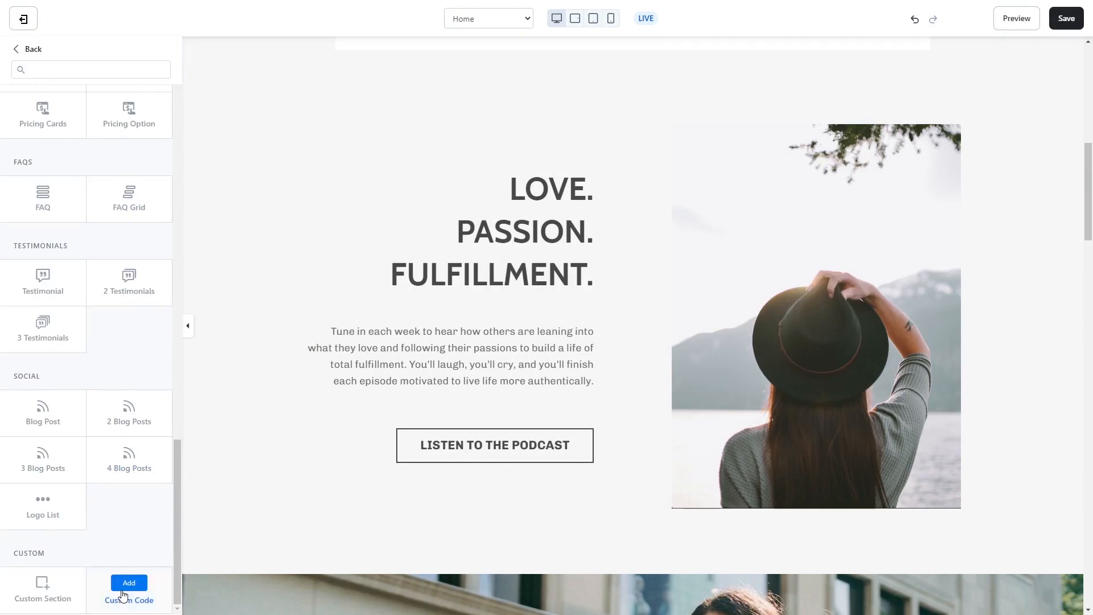
{"action": "scroll", "scroll_direction": "down", "scroll_amount": 3}
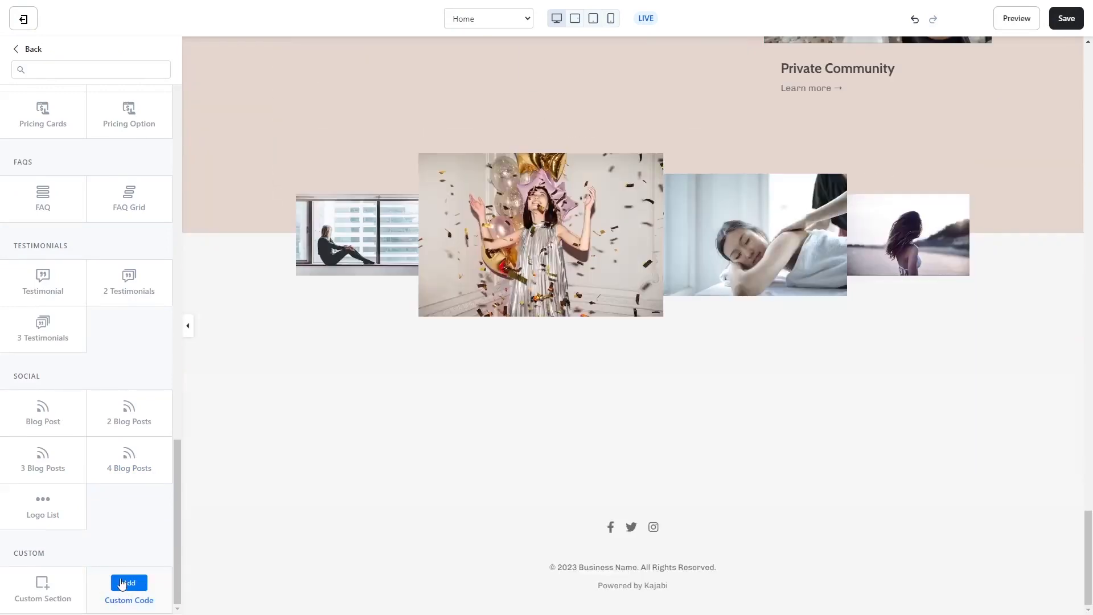
{"action": "left_click", "coordinate": [127, 583]}
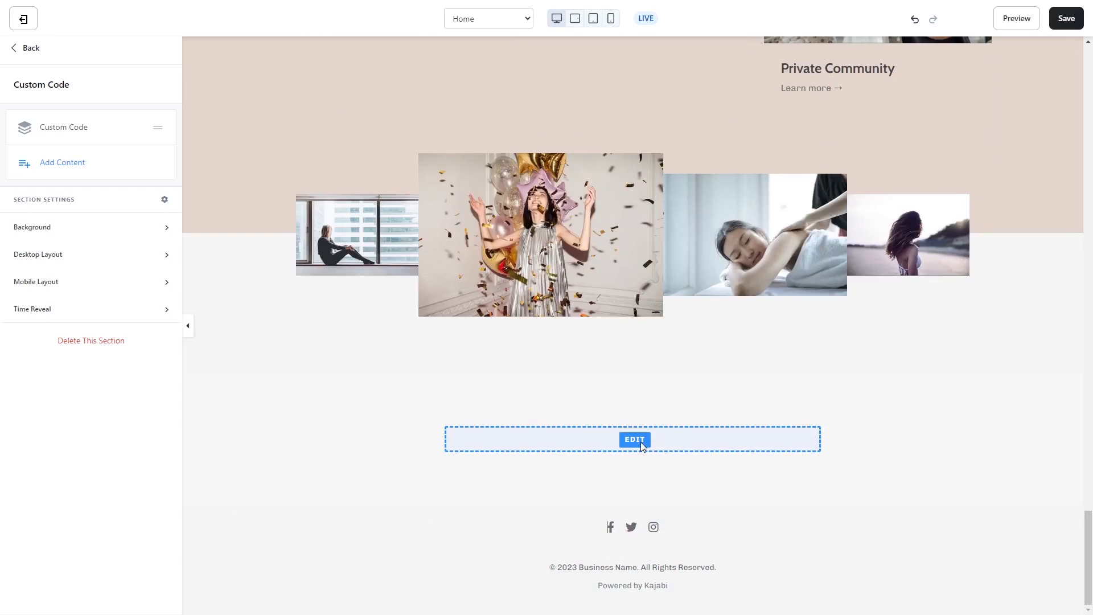
Step: Paste the Common Ninja script embed code into the new section's Code box
{"action": "left_click", "coordinate": [634, 439]}
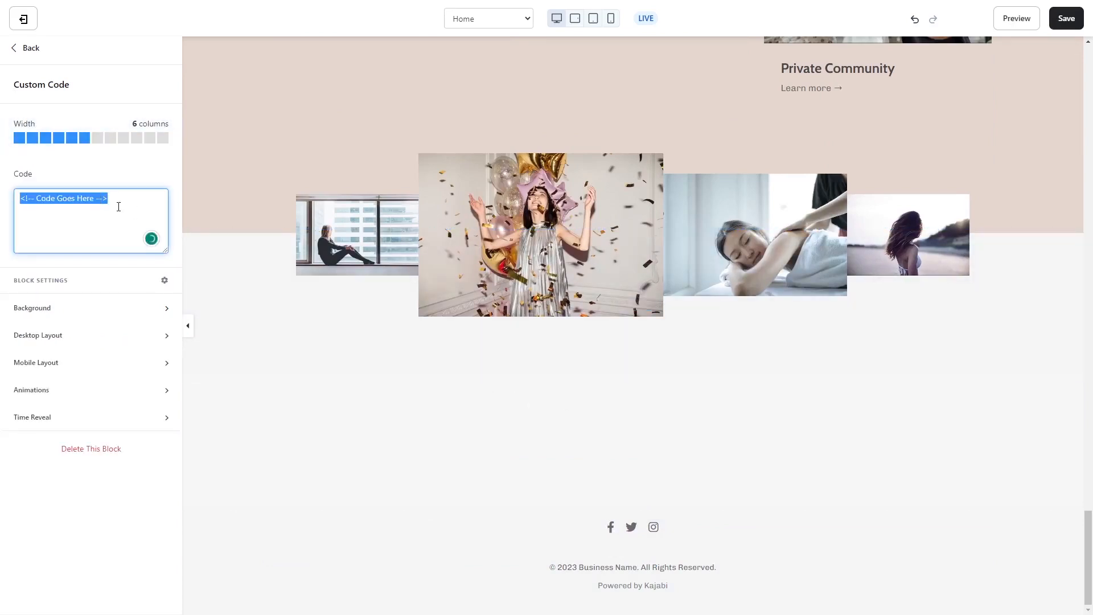
{"action": "type", "text": "<script src=\"https://cdn.commoninja.com/sdk/latest/commonninja.js\" defer></script> <div class=\"commonninja_component pid-ed32b904-ba7c-4f36-be7a-31265a123c7f\"></div>"}
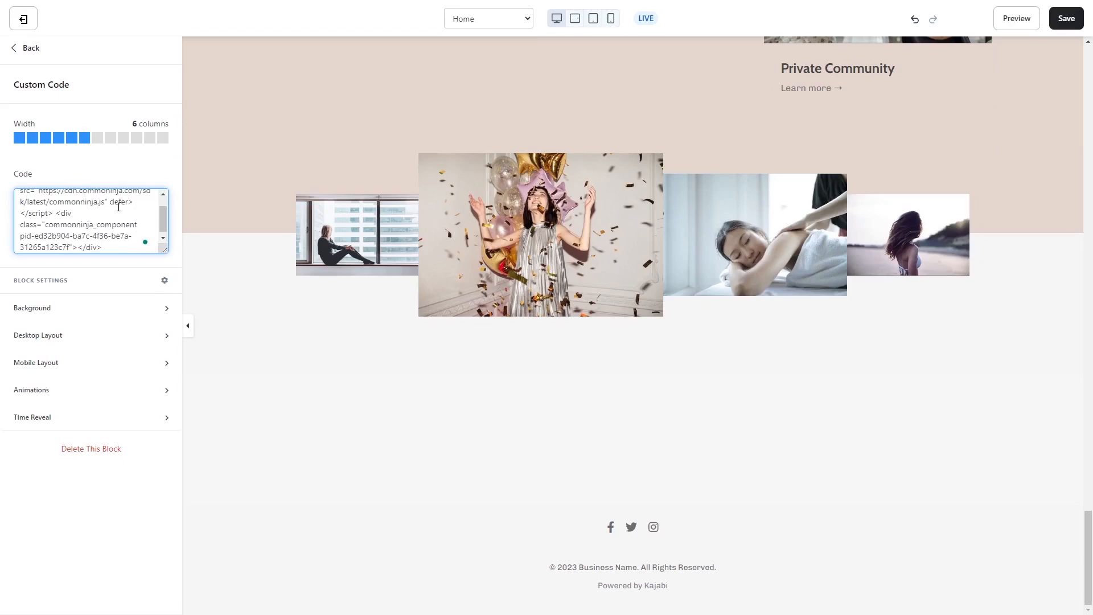